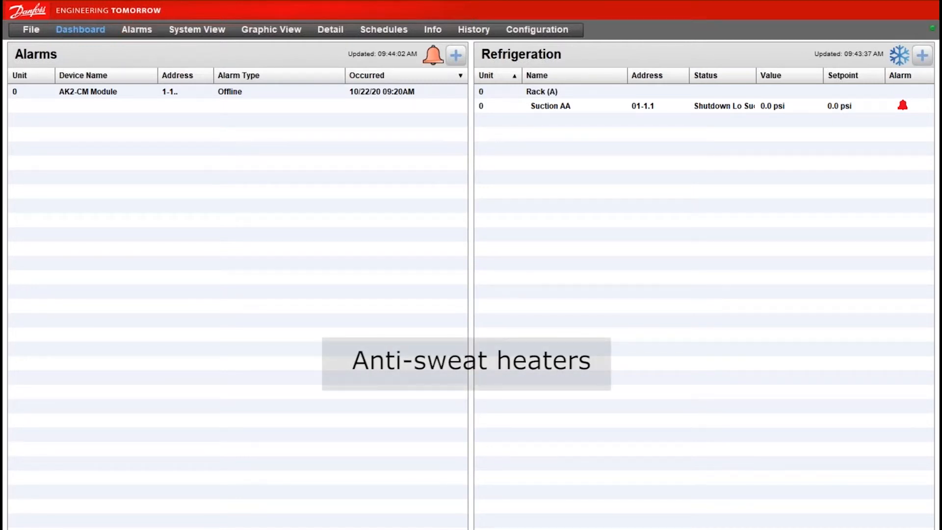
Step: Go to Configuration > Control > Misc > Calculations to show the calculations list
{"action": "left_click", "coordinate": [137, 29]}
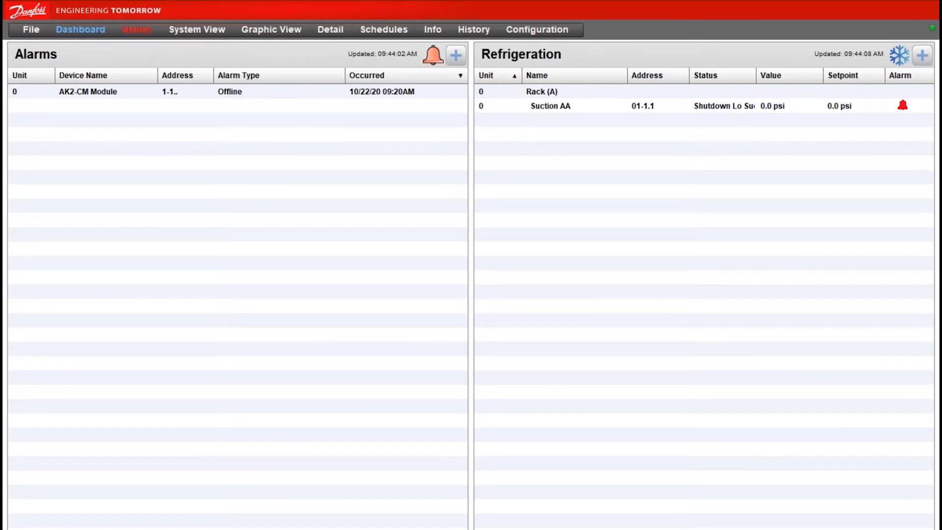
{"action": "mouse_move", "coordinate": [538, 211]}
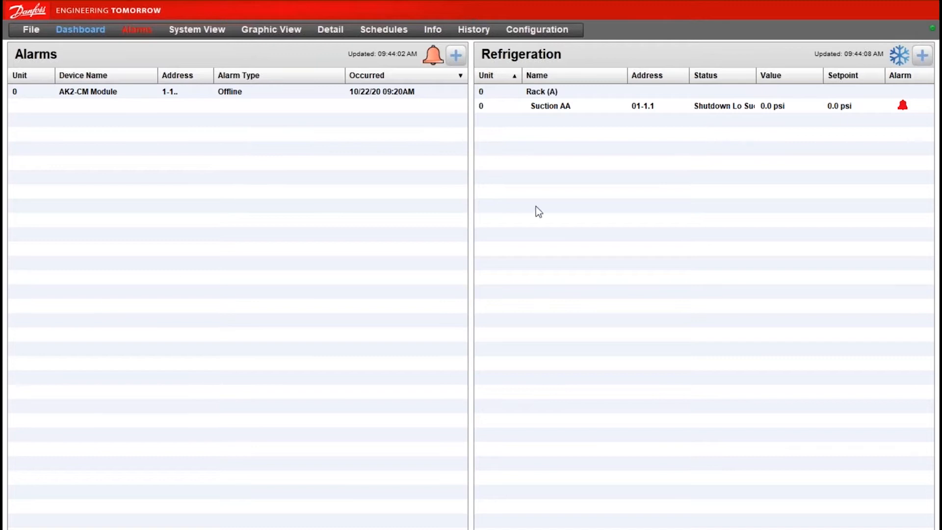
{"action": "mouse_move", "coordinate": [537, 30]}
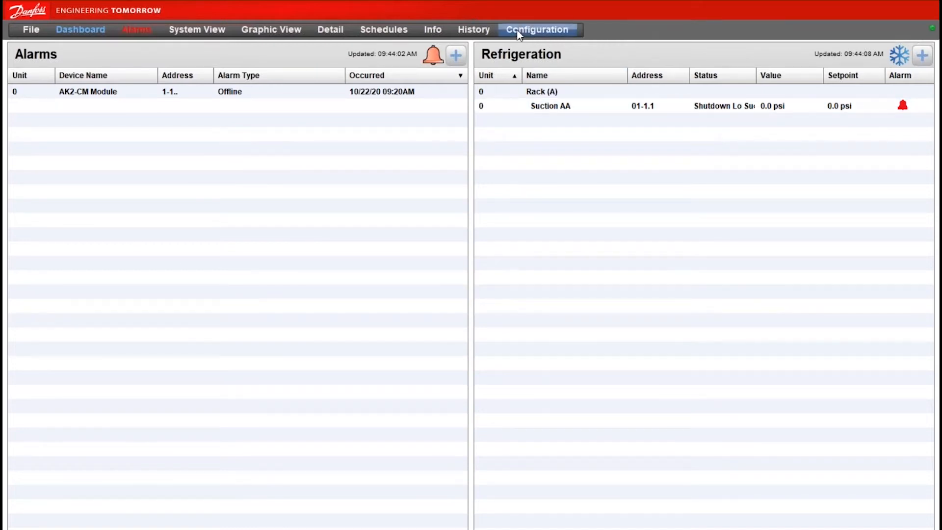
{"action": "left_click", "coordinate": [536, 29]}
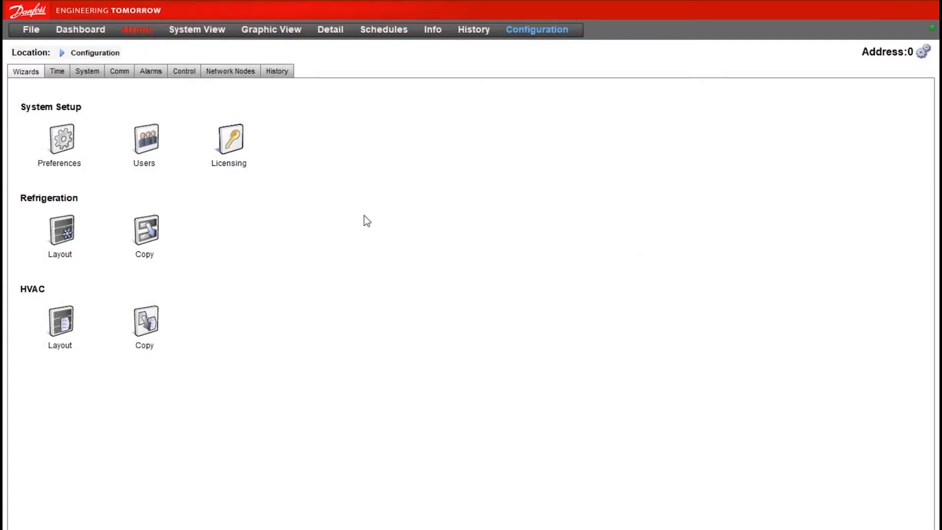
{"action": "left_click", "coordinate": [184, 70]}
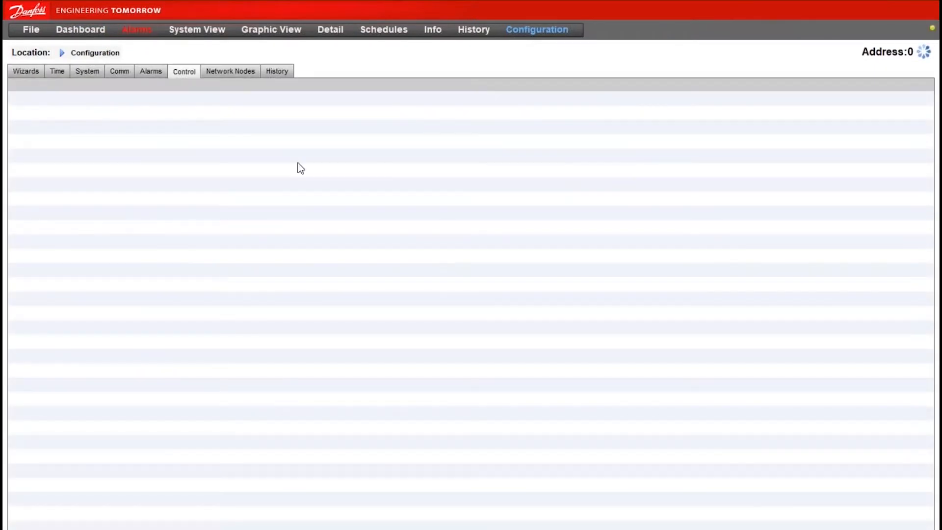
{"action": "left_click", "coordinate": [184, 70]}
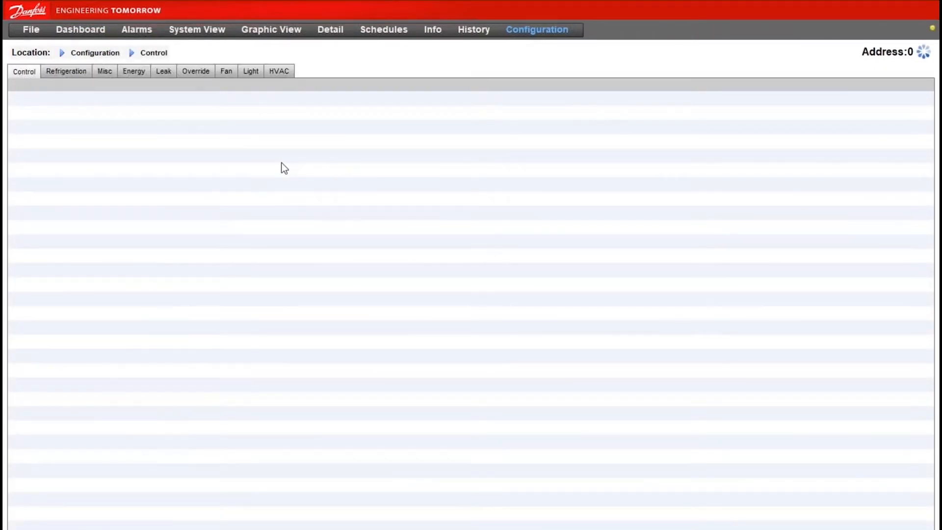
{"action": "left_click", "coordinate": [105, 70]}
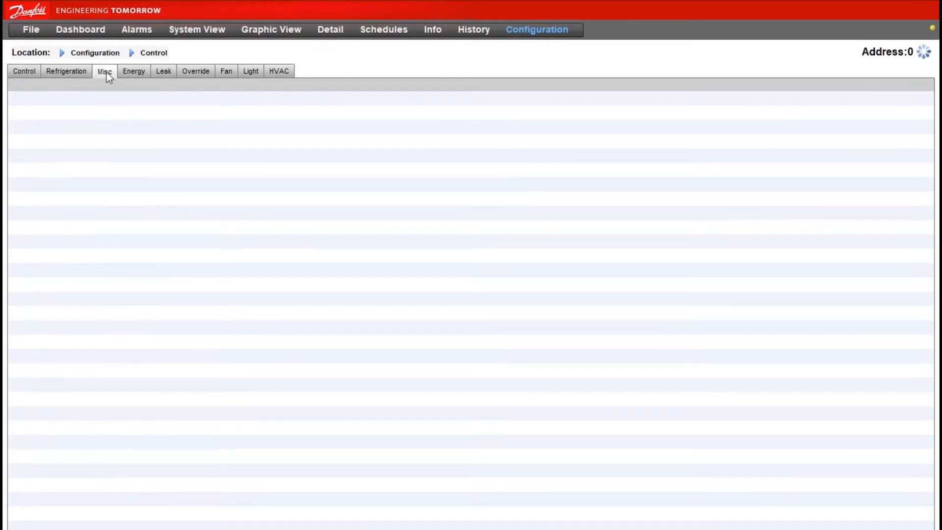
{"action": "left_click", "coordinate": [104, 70]}
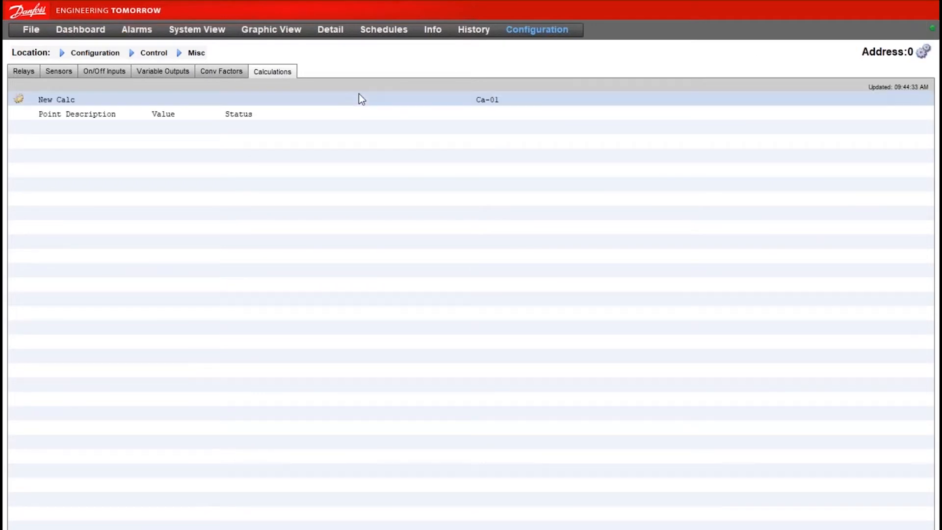
{"action": "mouse_move", "coordinate": [254, 105]}
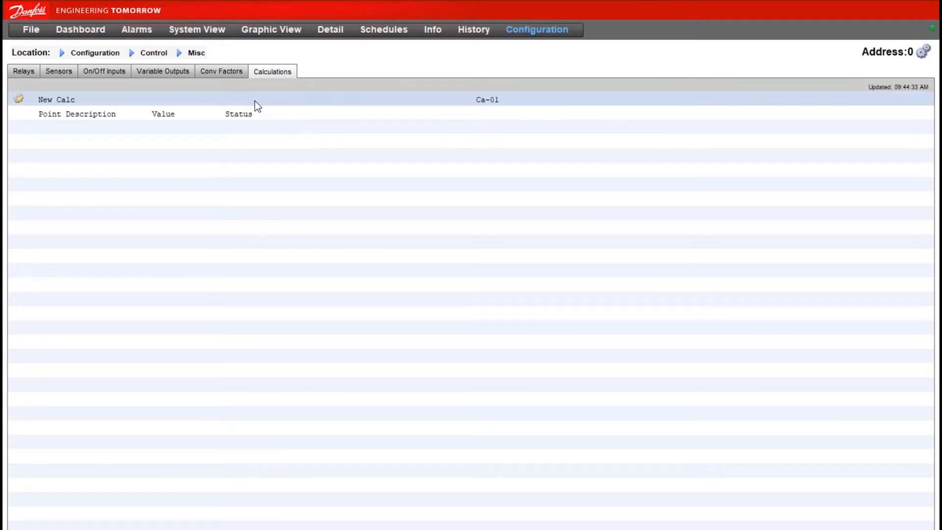
Step: Add new calculation Ca-01 and open its settings page
{"action": "left_click", "coordinate": [487, 99]}
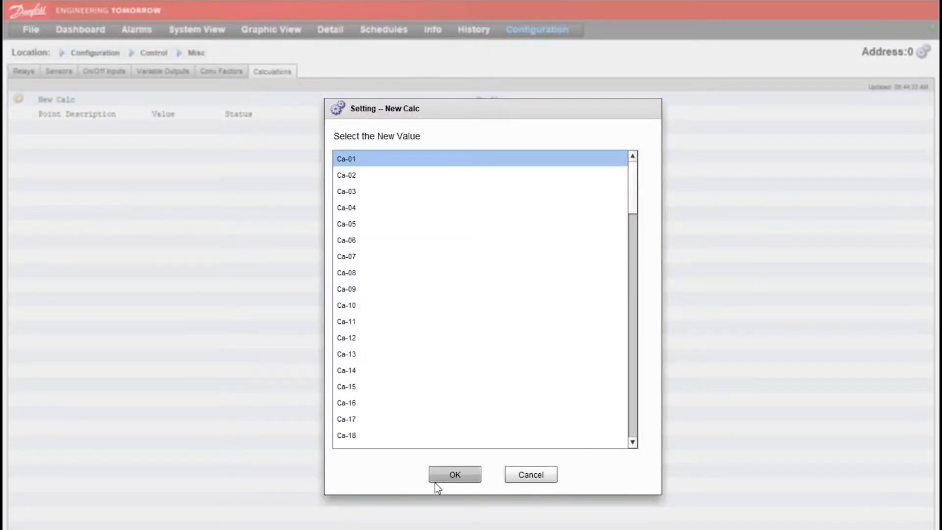
{"action": "left_click", "coordinate": [454, 474]}
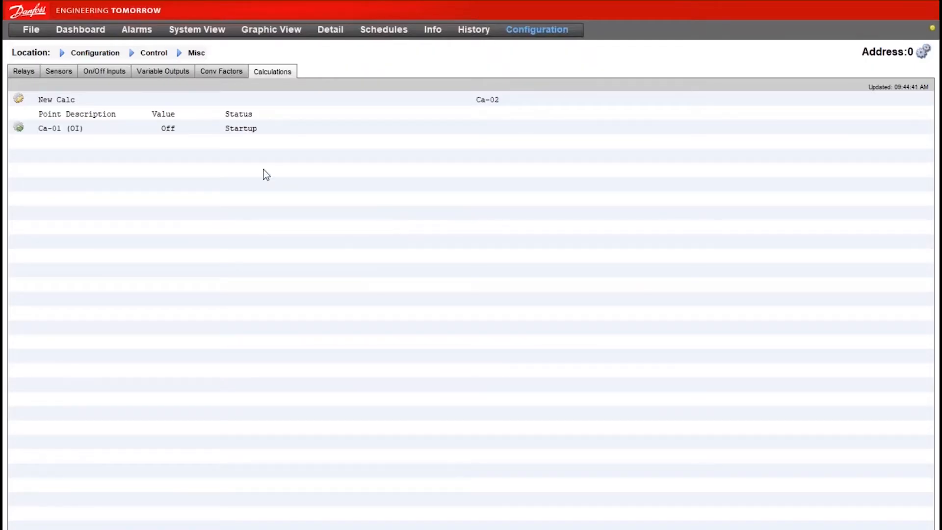
{"action": "left_click", "coordinate": [60, 128]}
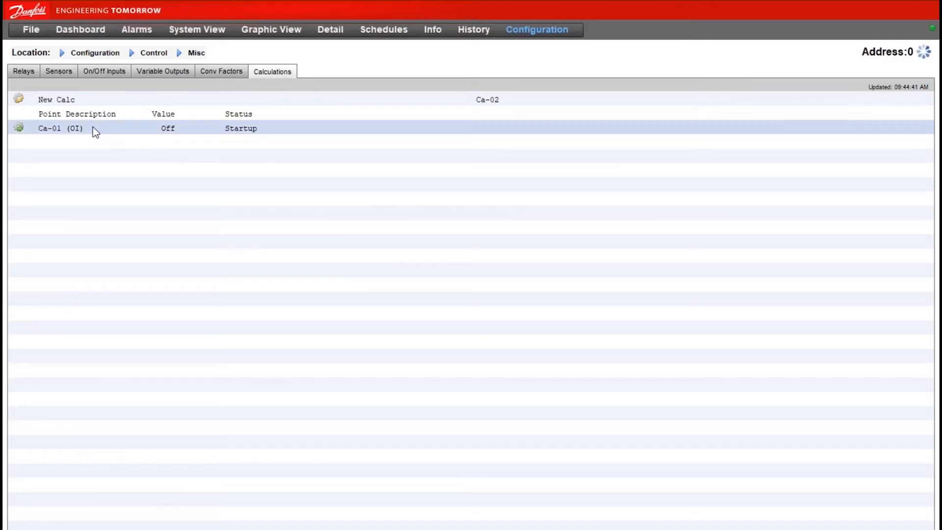
{"action": "mouse_move", "coordinate": [114, 131]}
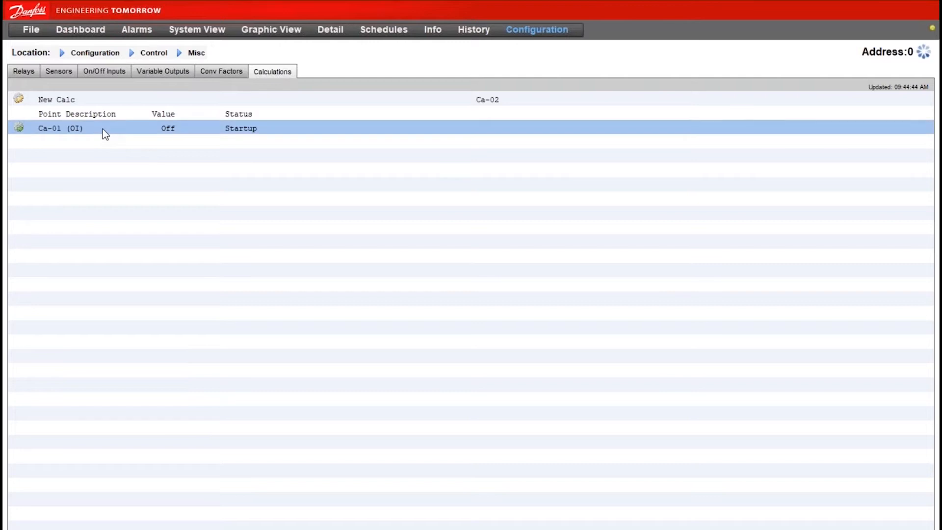
{"action": "left_click", "coordinate": [60, 128]}
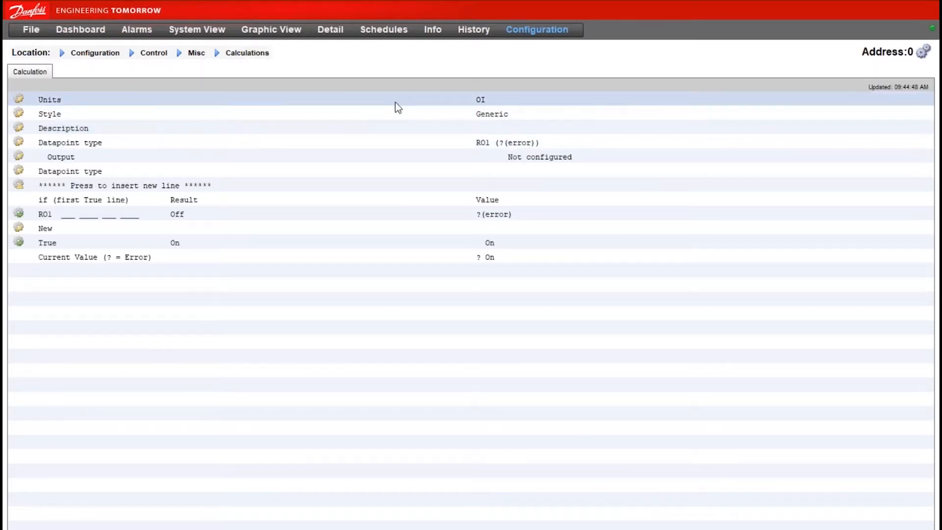
Step: Set Ca-01's units to SI °F and give it the description 'Dewpoint'
{"action": "left_click", "coordinate": [50, 99]}
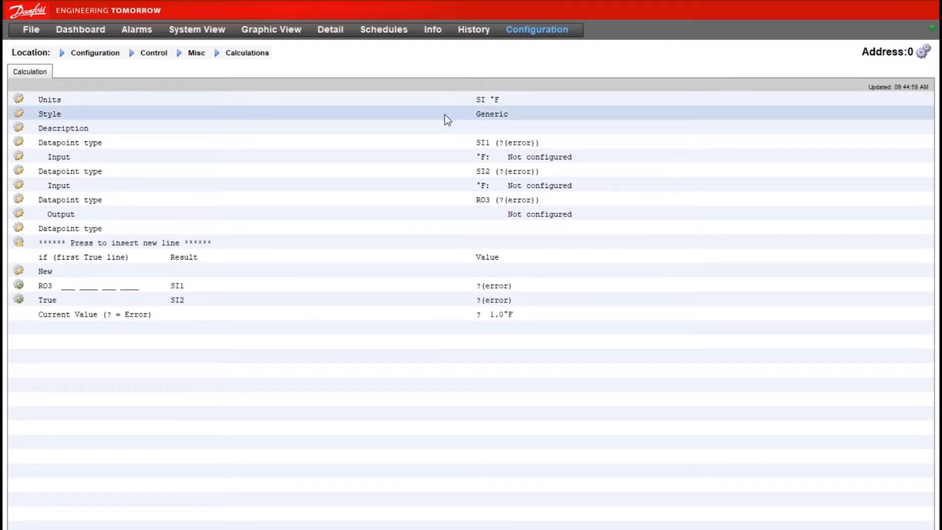
{"action": "left_click", "coordinate": [491, 113]}
{"action": "type", "text": "D"}
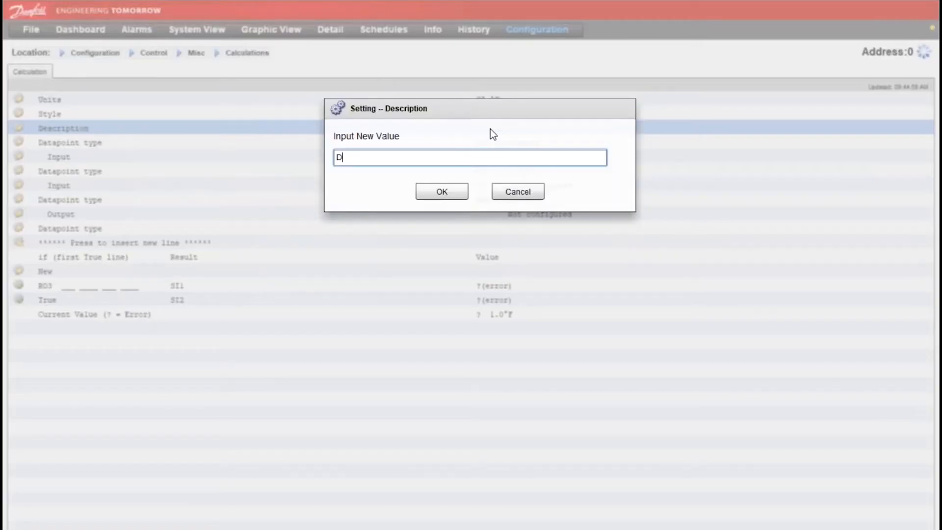
{"action": "left_click", "coordinate": [517, 190]}
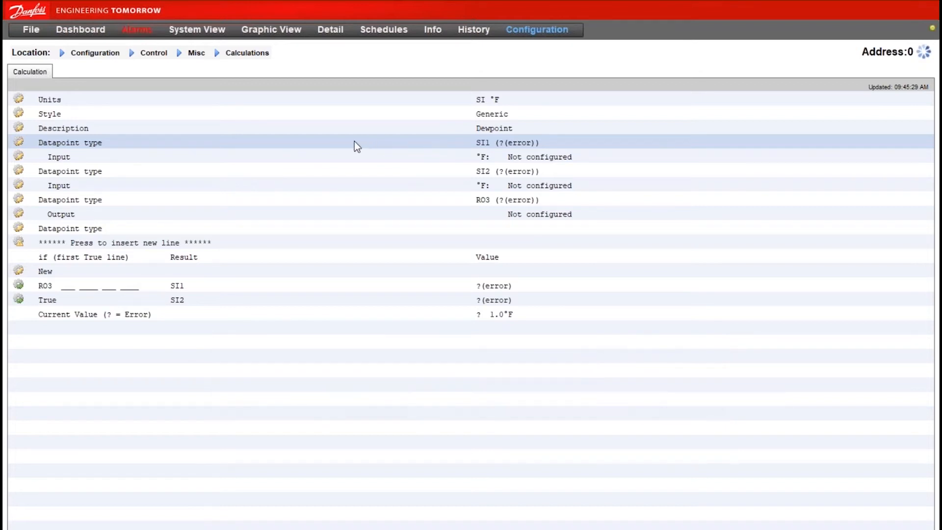
{"action": "mouse_move", "coordinate": [326, 148]}
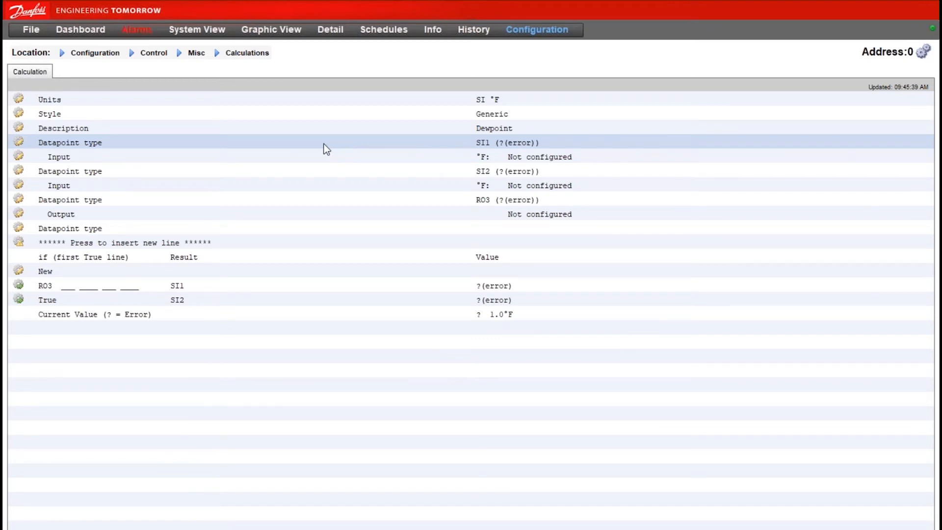
{"action": "mouse_move", "coordinate": [420, 145]}
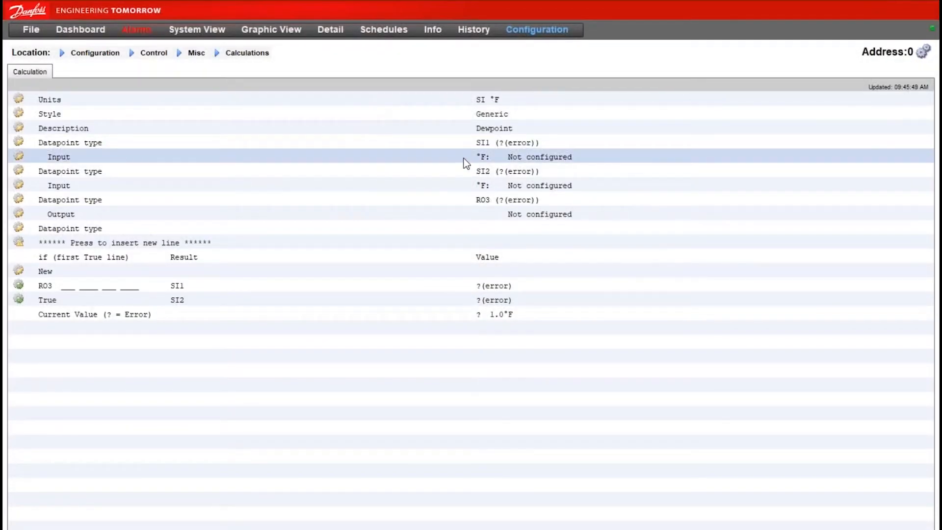
Step: Assign SI1 to 02-1.1 Inside Temp, and make datapoint 2 SI % reading 02-1.2 Inside RH 1
{"action": "left_click", "coordinate": [539, 156]}
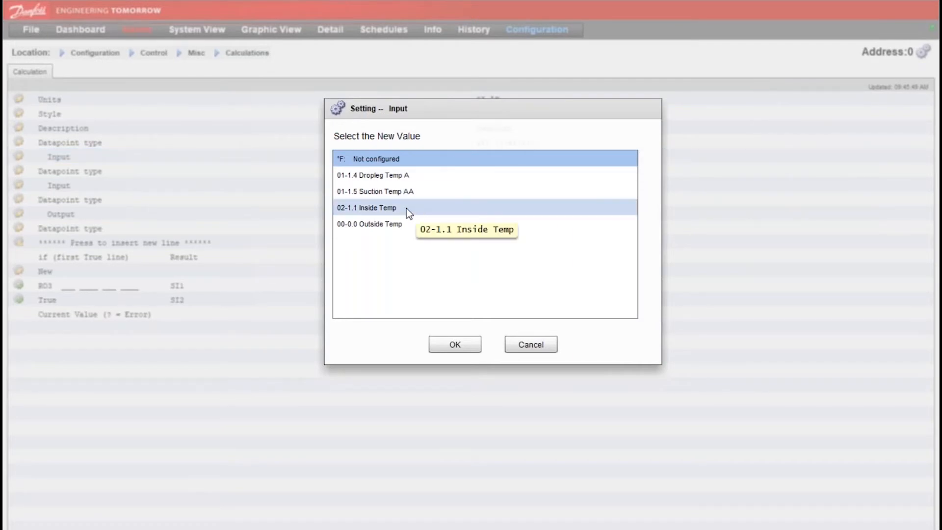
{"action": "left_click", "coordinate": [455, 344]}
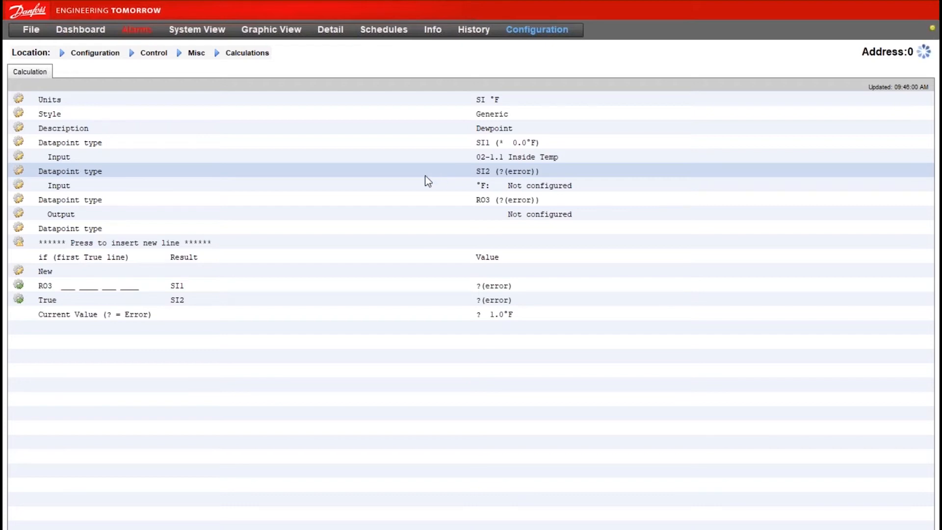
{"action": "left_click", "coordinate": [69, 171]}
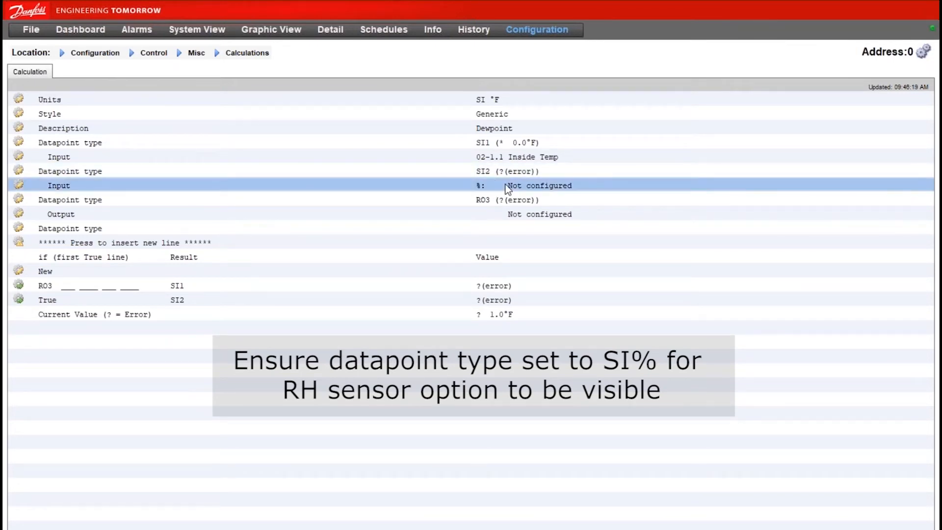
{"action": "left_click", "coordinate": [538, 185]}
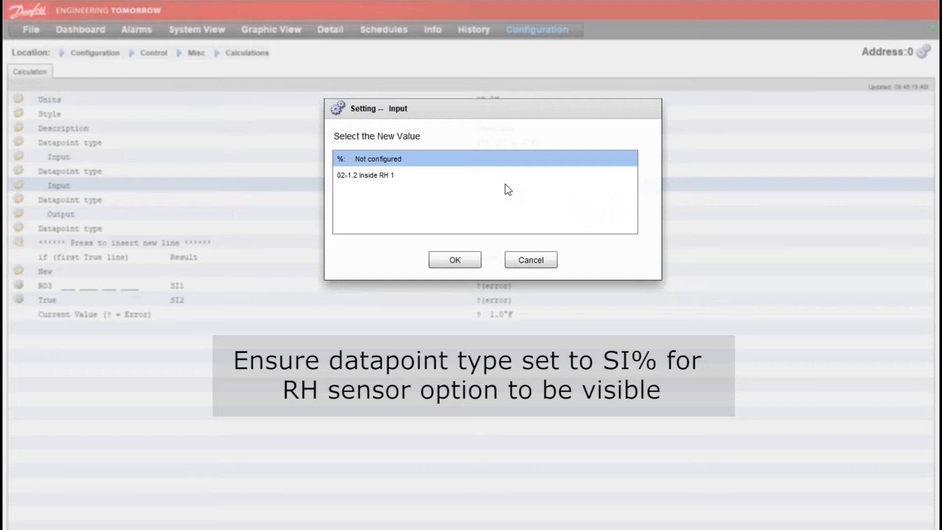
{"action": "left_click", "coordinate": [389, 175]}
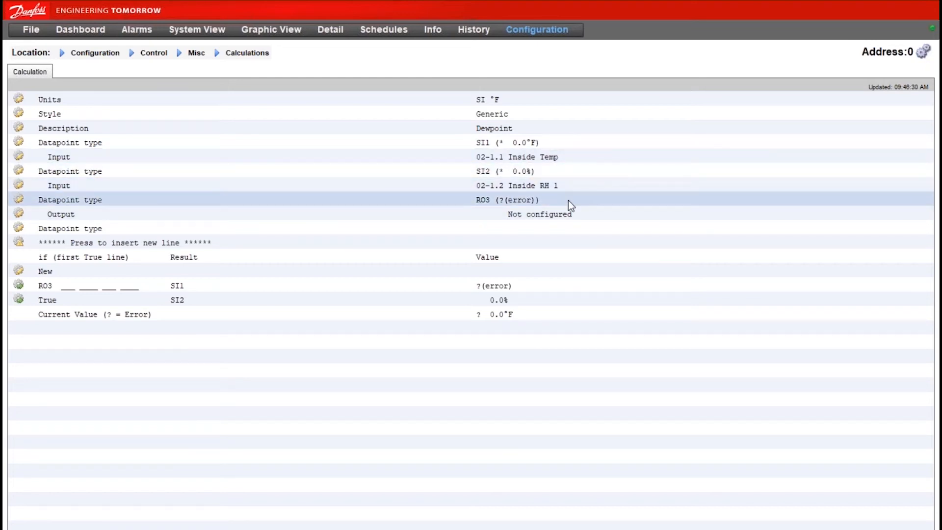
{"action": "mouse_move", "coordinate": [441, 204]}
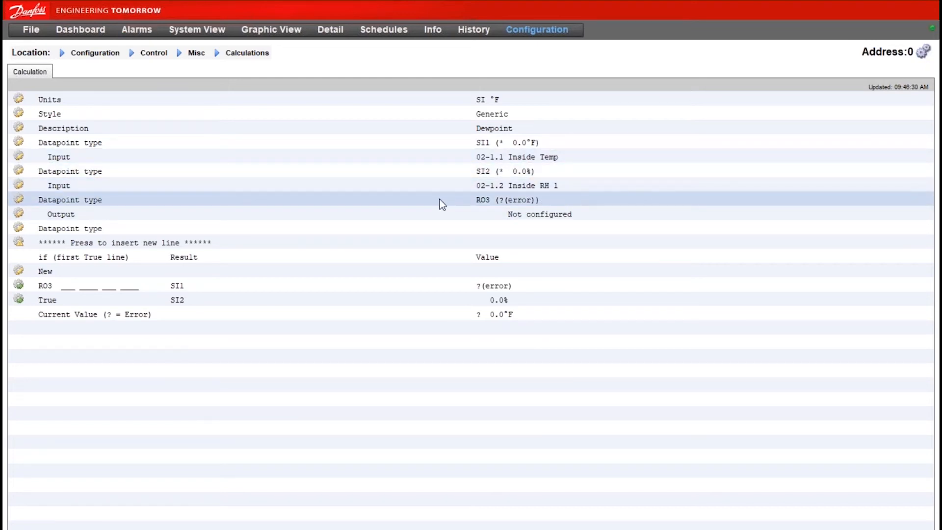
Step: Make the third datapoint a Dewpoint function, Dew3, using SI1 and SI2
{"action": "left_click", "coordinate": [70, 200]}
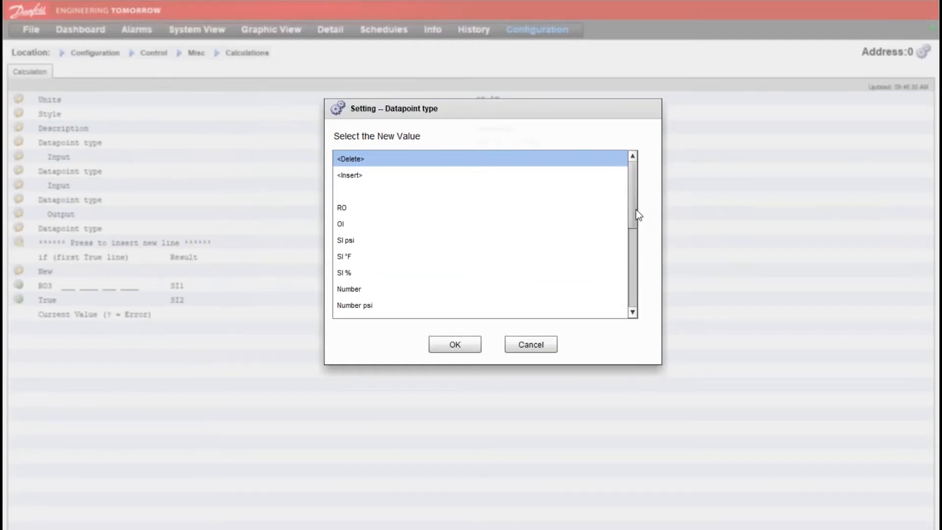
{"action": "left_click", "coordinate": [353, 224]}
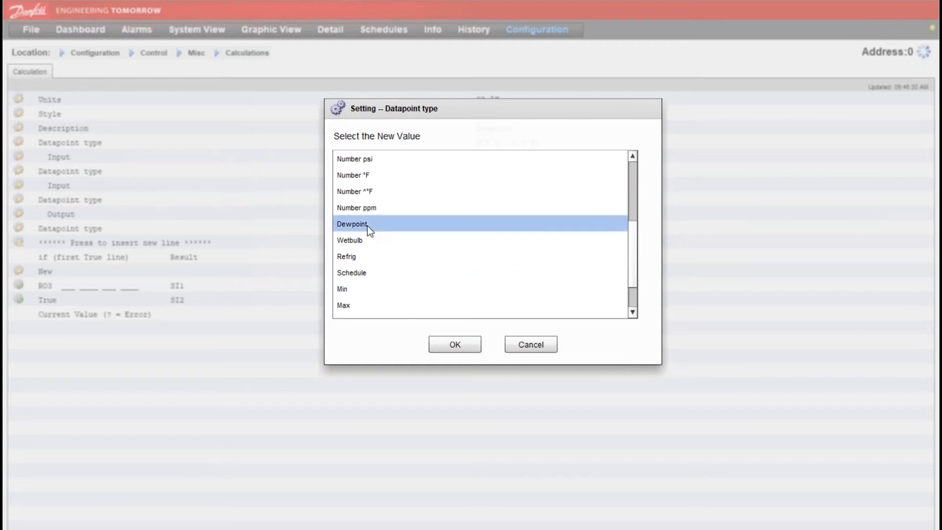
{"action": "left_click", "coordinate": [454, 344]}
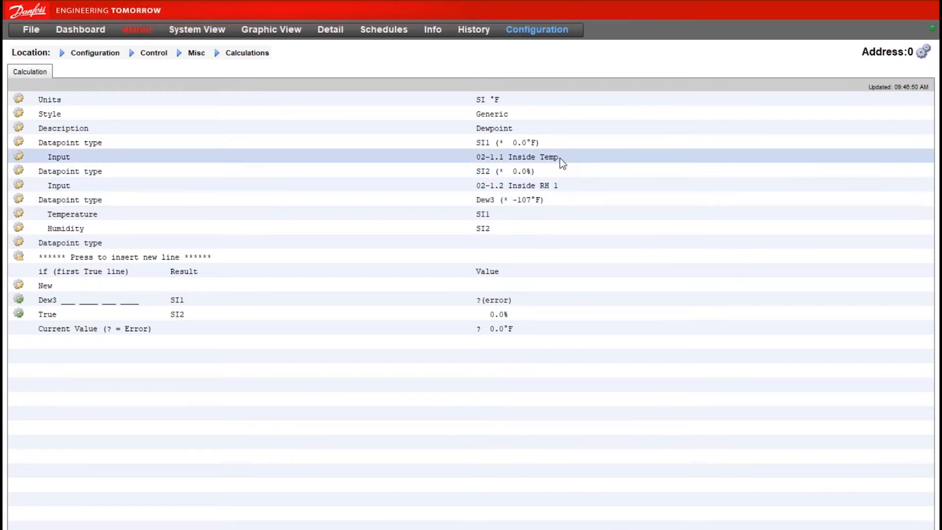
{"action": "mouse_move", "coordinate": [523, 199]}
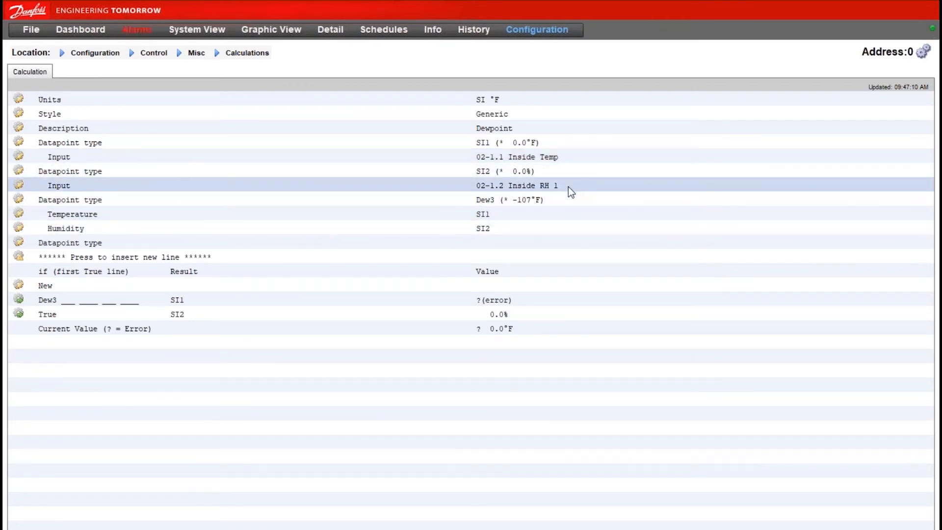
{"action": "left_click", "coordinate": [538, 243]}
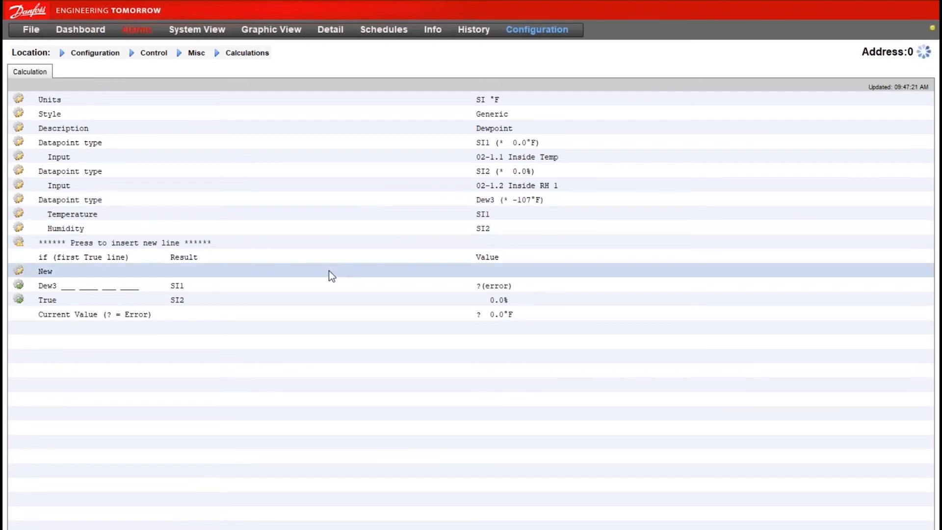
Step: Delete Ca-01's empty New condition line
{"action": "left_click", "coordinate": [45, 271]}
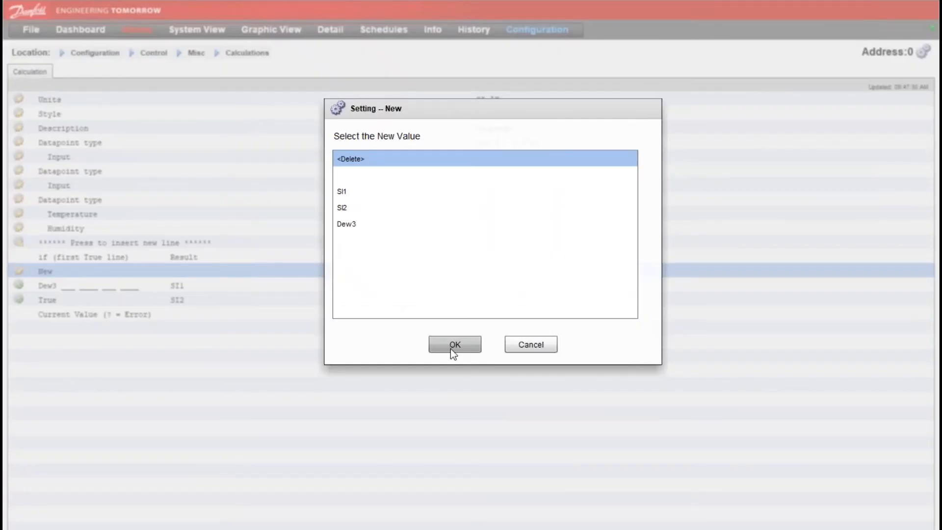
{"action": "left_click", "coordinate": [453, 345]}
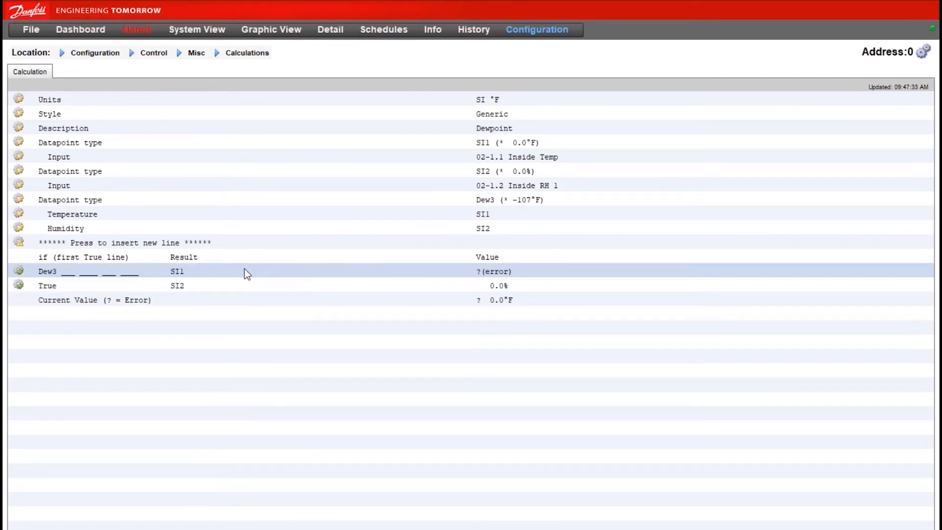
{"action": "mouse_move", "coordinate": [153, 277]}
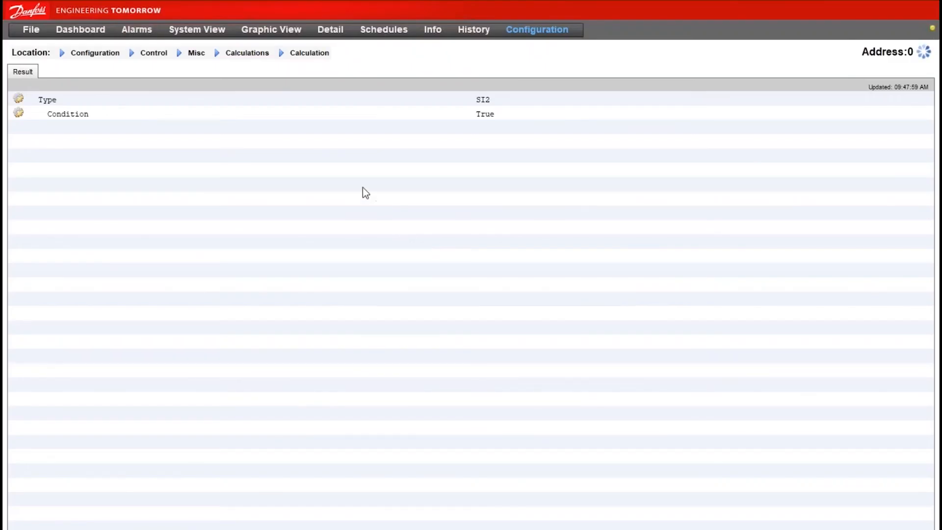
Step: Set the True line's result to Dew3 and check Ca-01 now reads -107°F
{"action": "left_click", "coordinate": [246, 53]}
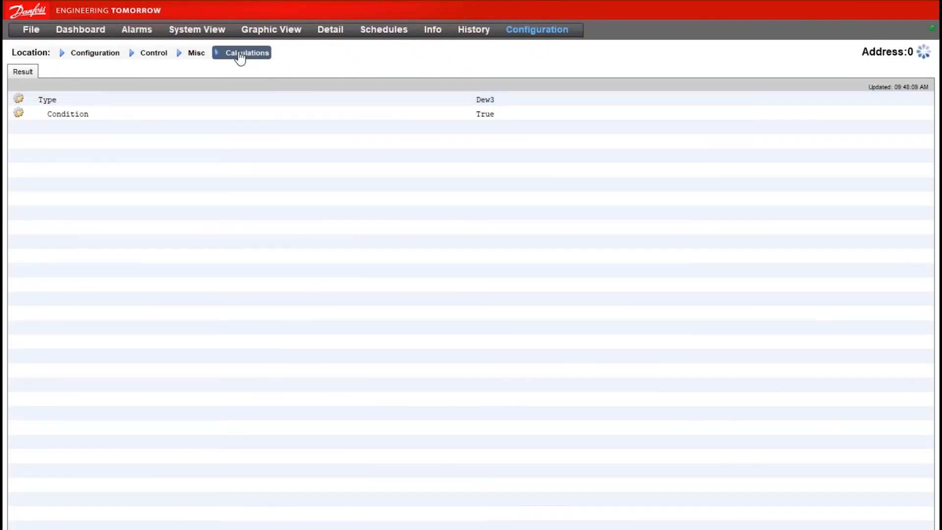
{"action": "left_click", "coordinate": [246, 53]}
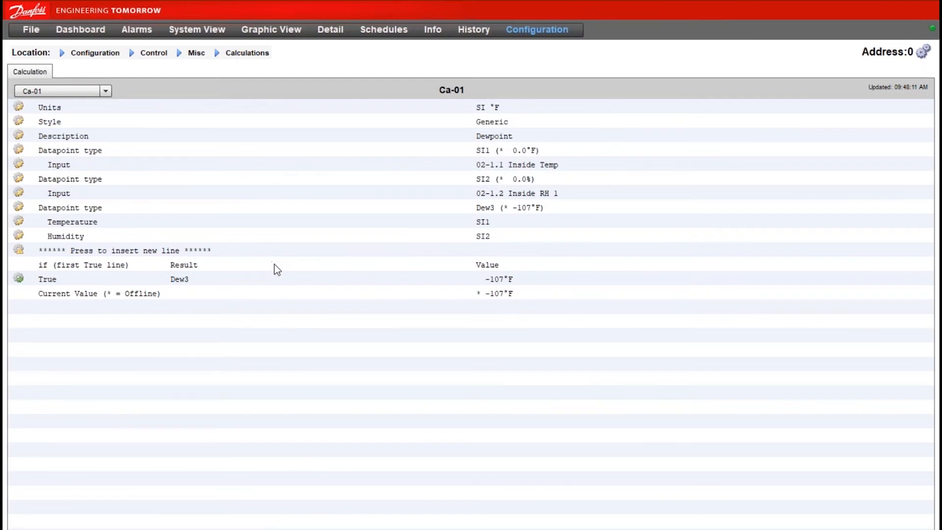
{"action": "left_click", "coordinate": [181, 279]}
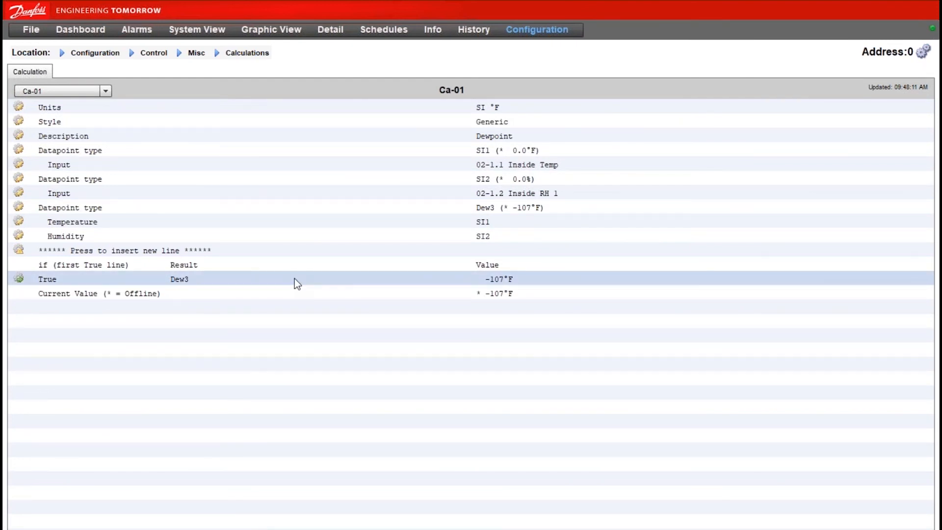
{"action": "mouse_move", "coordinate": [183, 283]}
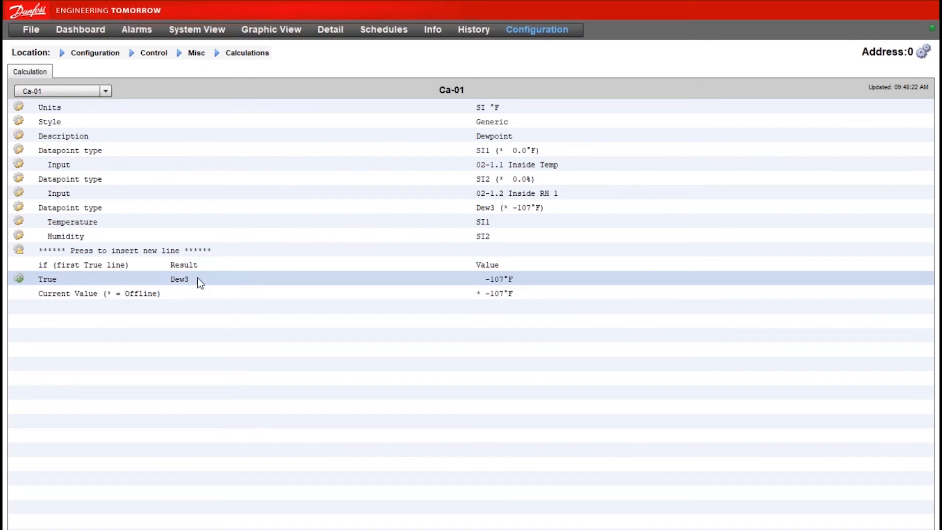
{"action": "mouse_move", "coordinate": [265, 287]}
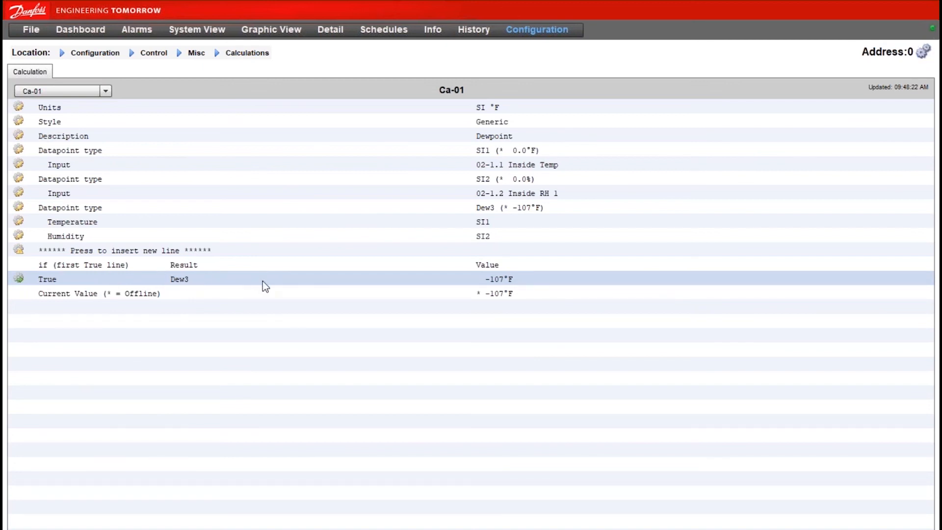